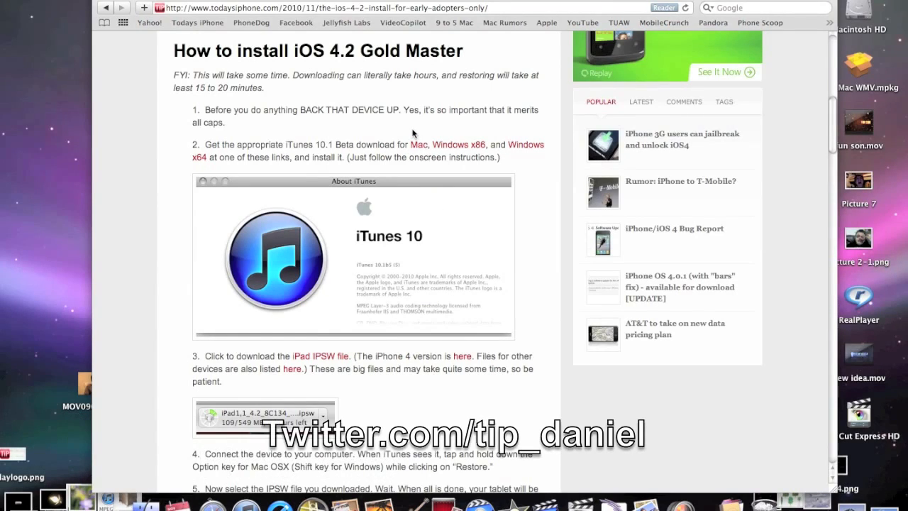
mouse_move(499, 158)
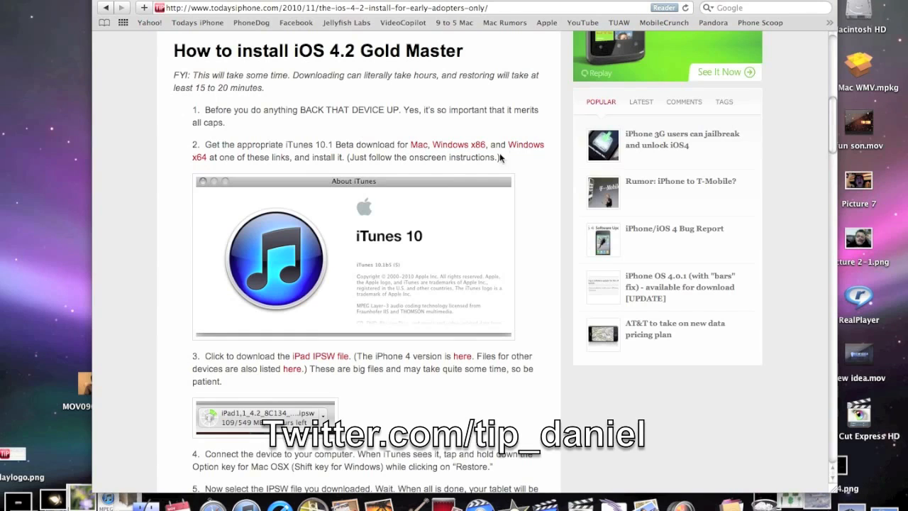
Start the free Depositfiles download of the Mac iTunes 10.1 beta (itunes_10.1_beta.dmg)
scroll("down", 3)
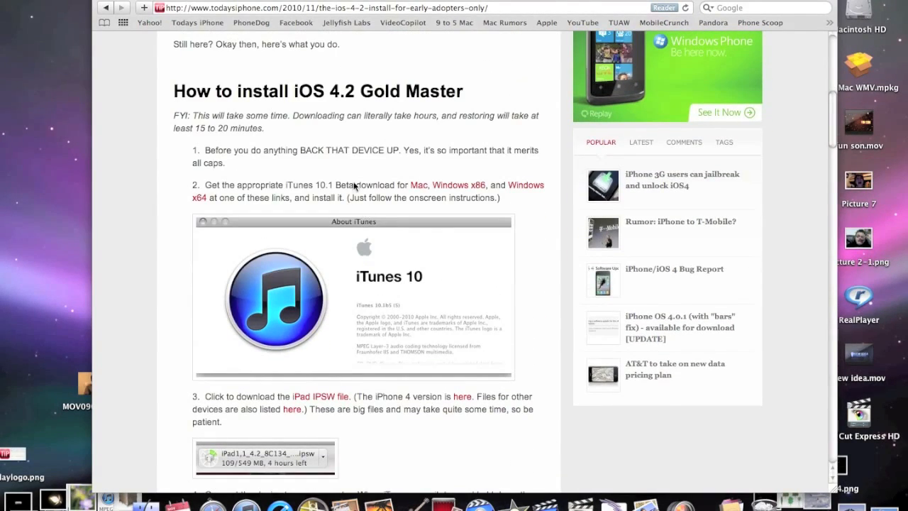
mouse_move(336, 178)
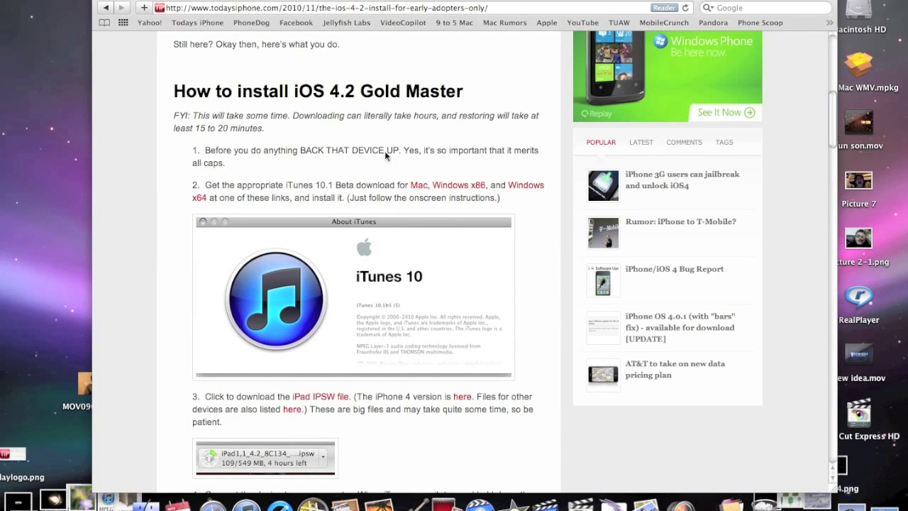
mouse_move(425, 158)
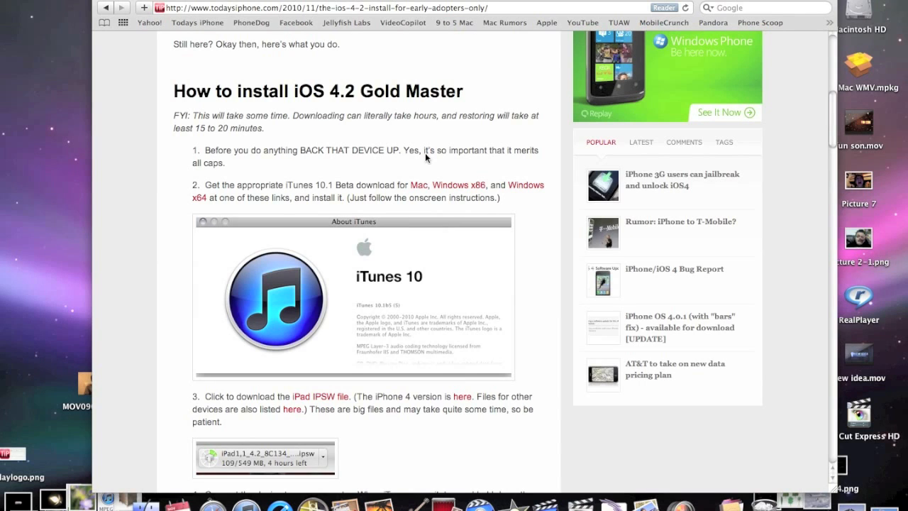
mouse_move(443, 163)
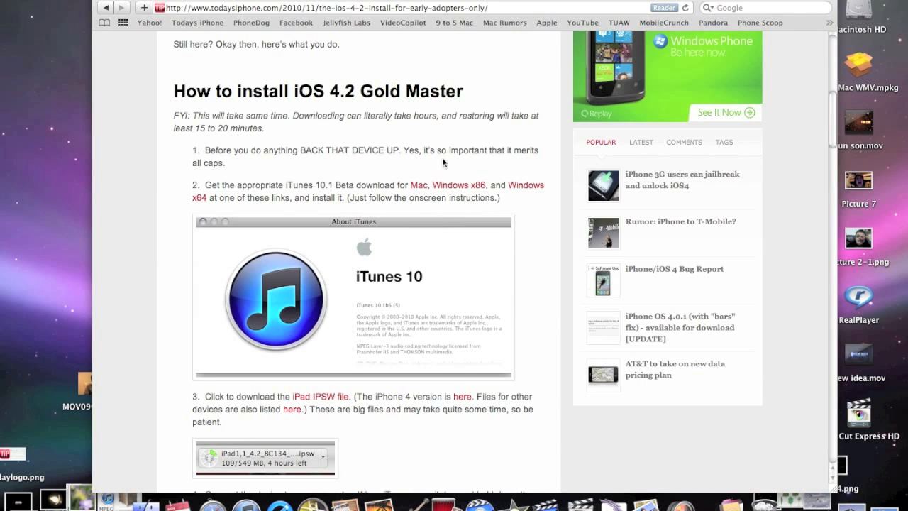
mouse_move(347, 187)
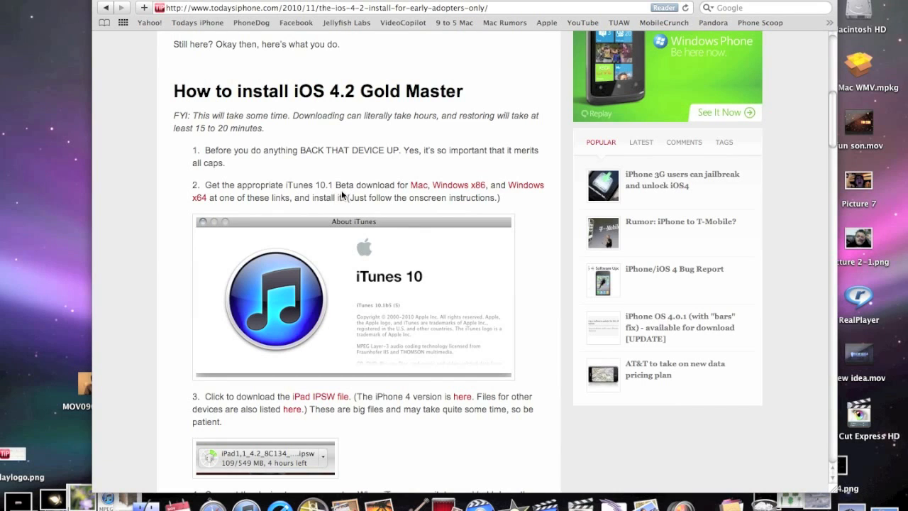
mouse_move(517, 228)
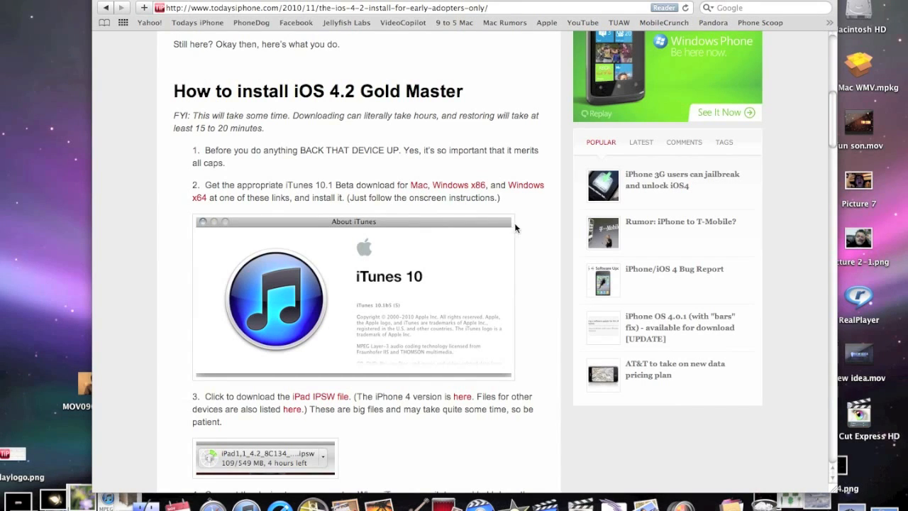
mouse_move(420, 190)
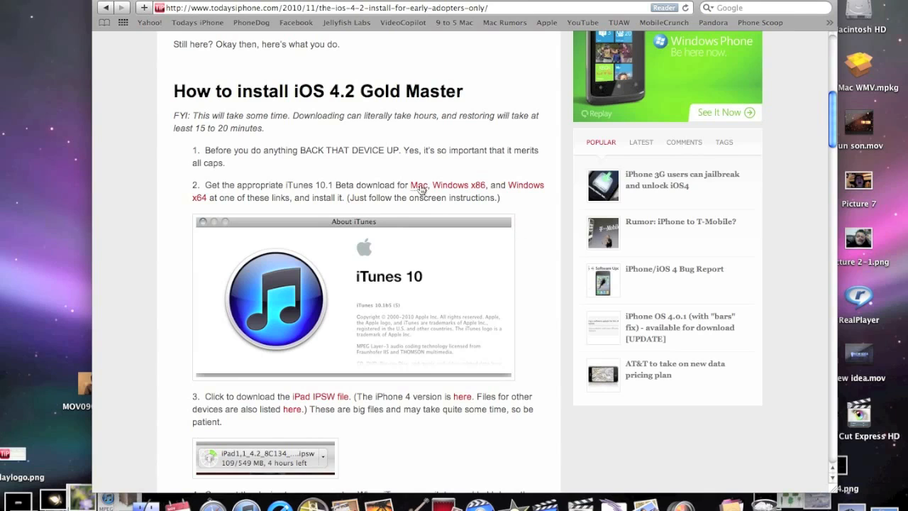
left_click(422, 185)
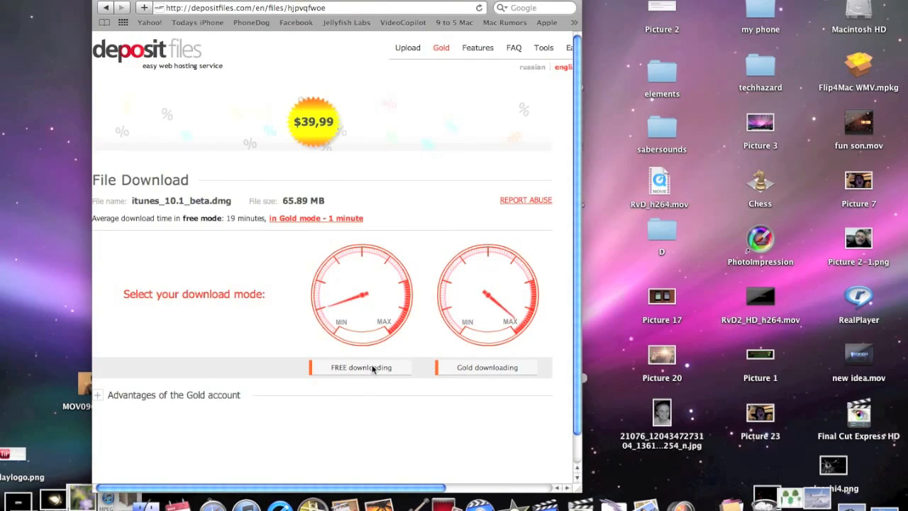
left_click(360, 366)
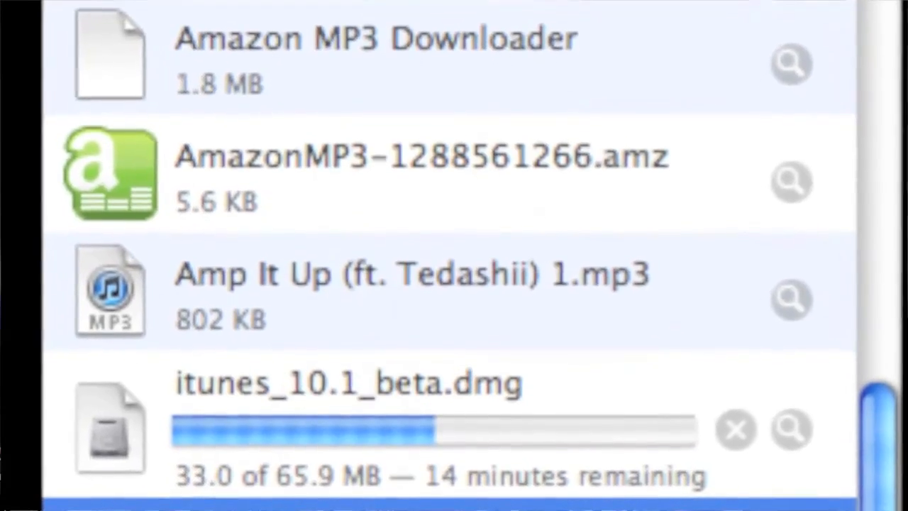
Download the iPhone 4 iOS 4.2 firmware (iPhone3,1_4.2 Restore.ipsw) from the guide's step 3 link
scroll("down", 3)
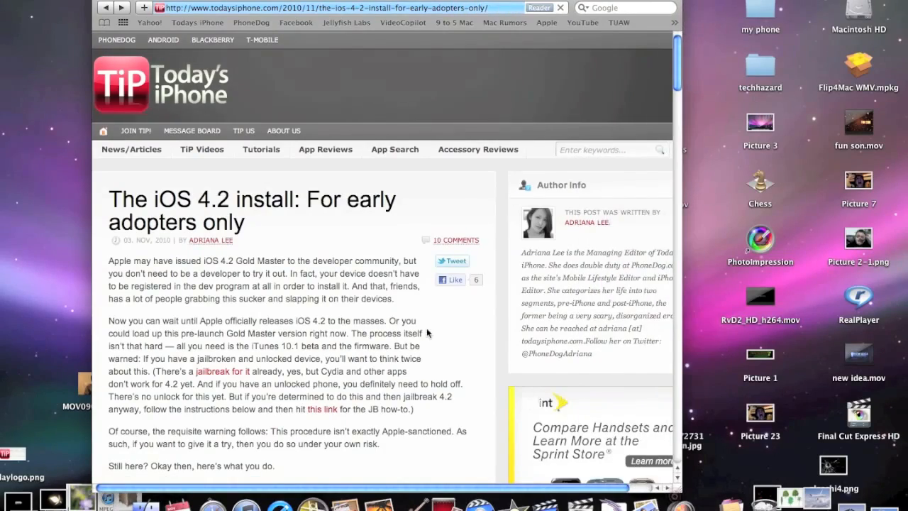
scroll("down", 3)
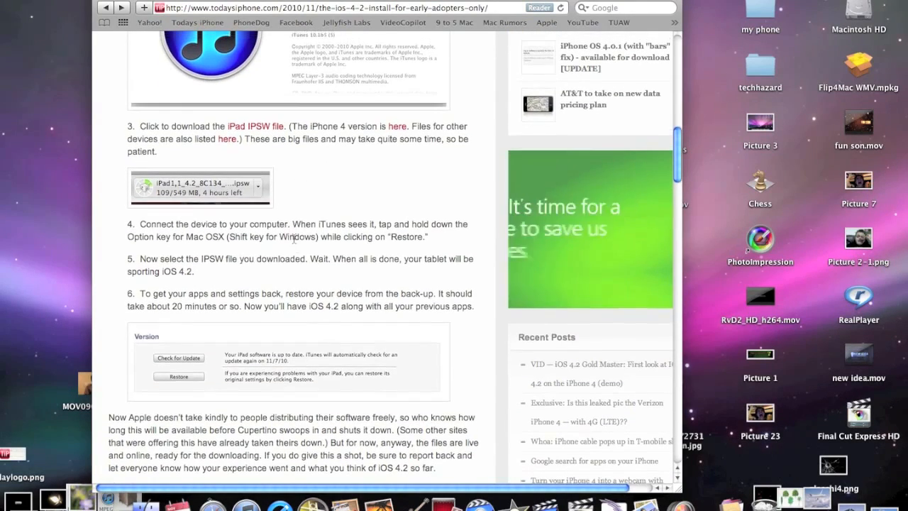
scroll("down", 3)
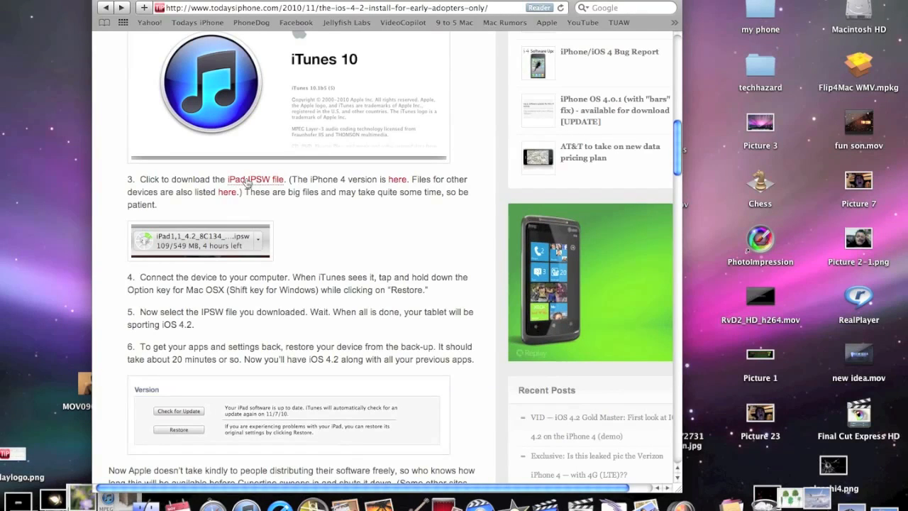
mouse_move(388, 183)
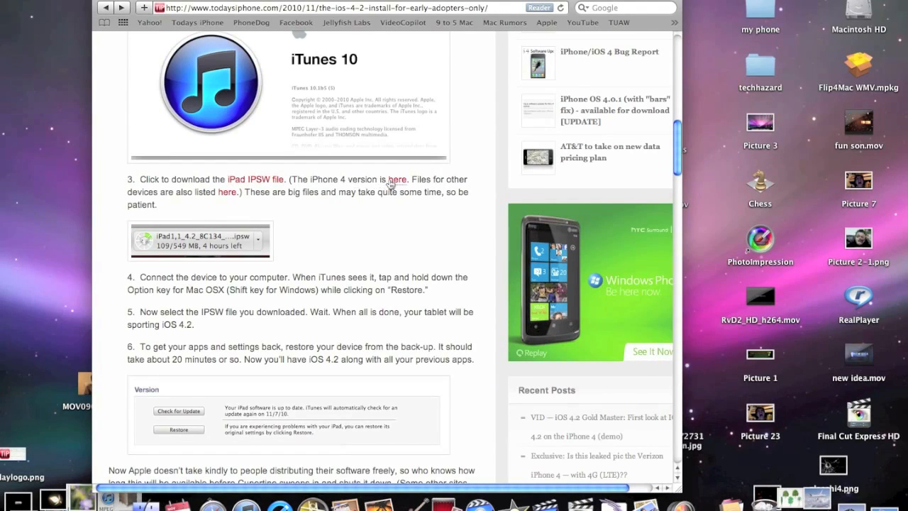
right_click(394, 179)
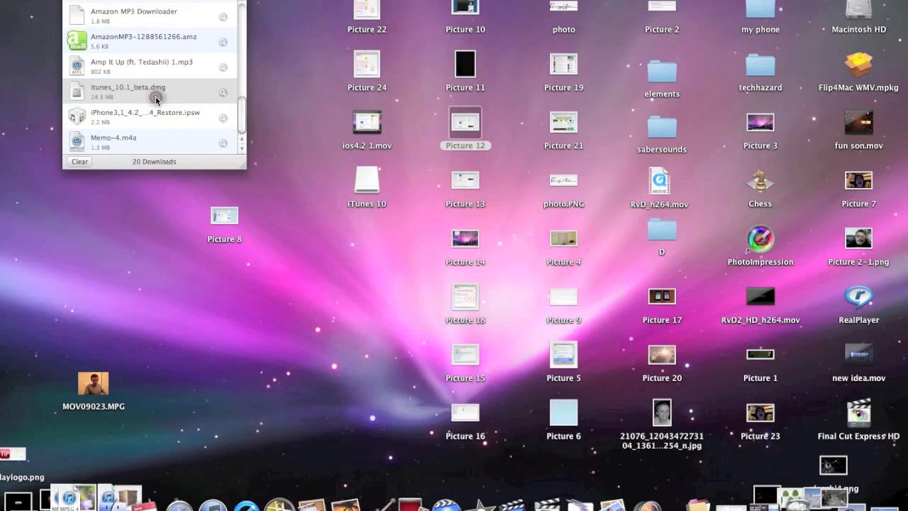
Launch Install iTunes.pkg from itunes_10.1_beta.dmg and continue past the installer introduction
double_click(127, 90)
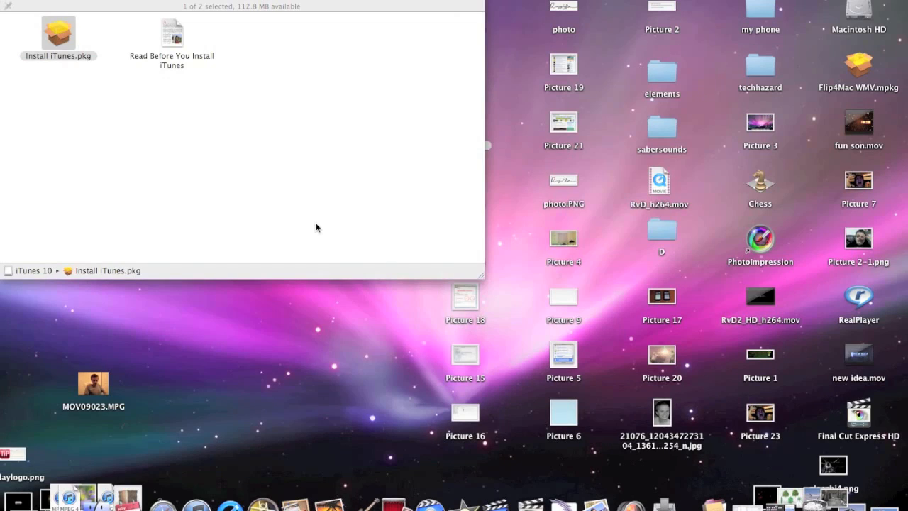
double_click(58, 34)
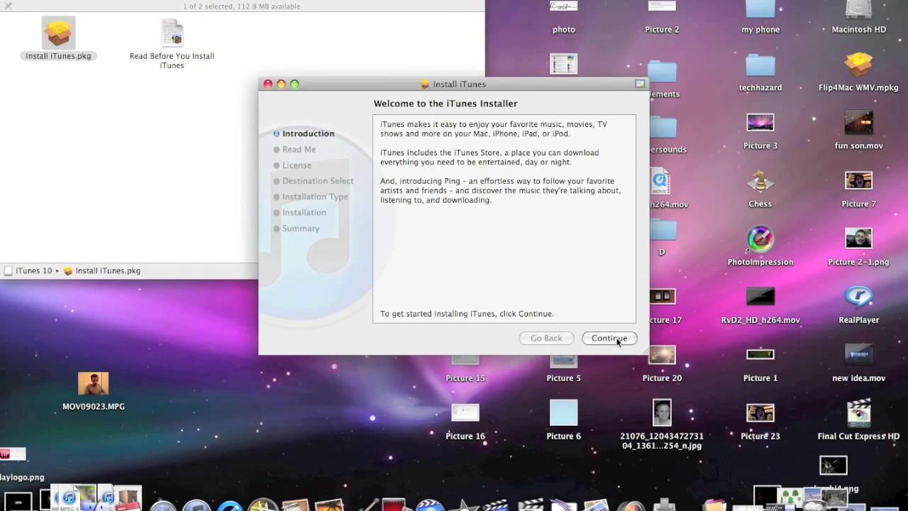
left_click(609, 338)
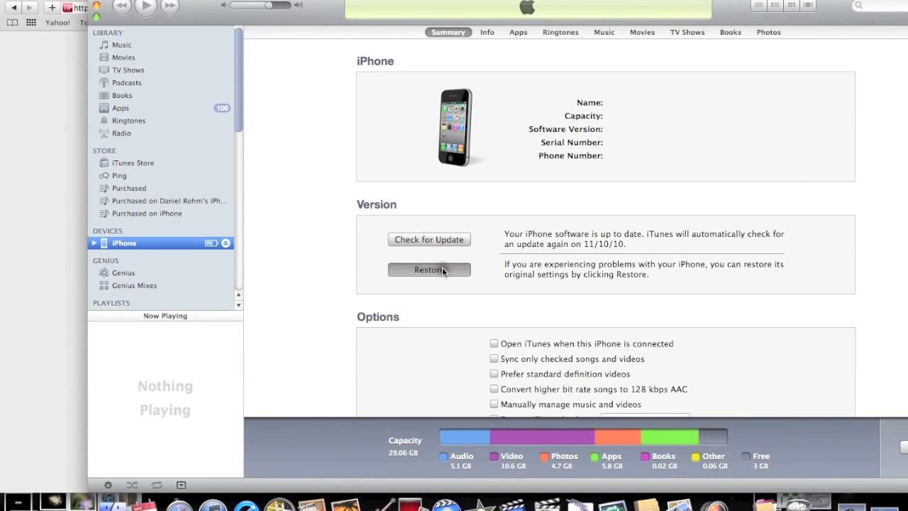
Option-restore the iPhone with iPhone3,1_4.2 Restore.ipsw from Downloads and confirm the erase
left_click(428, 269)
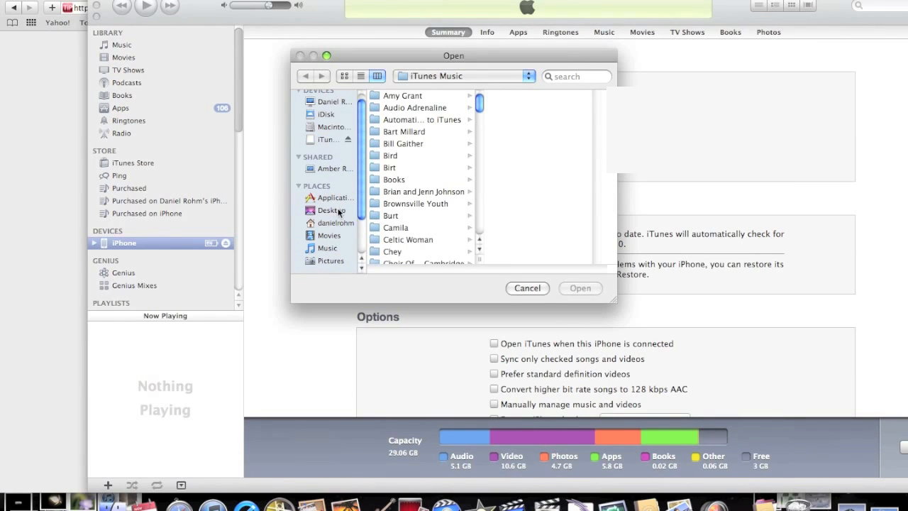
left_click(332, 222)
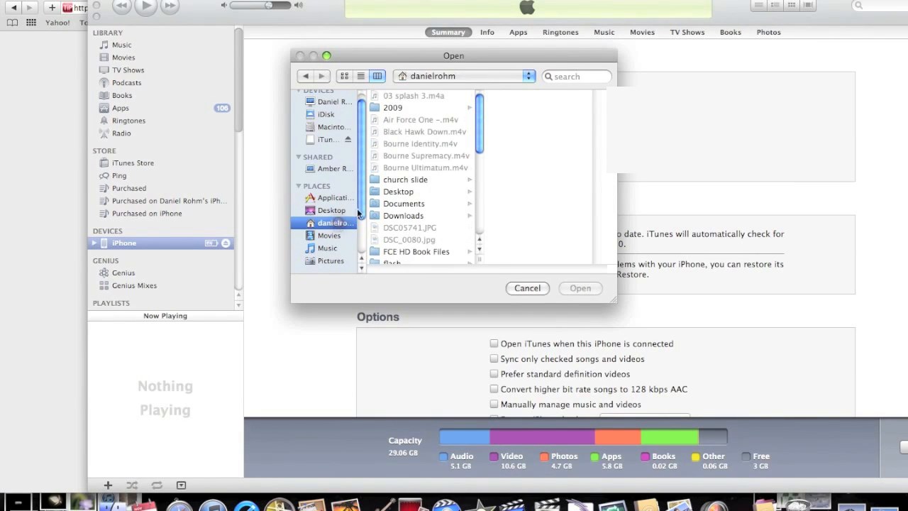
mouse_move(418, 206)
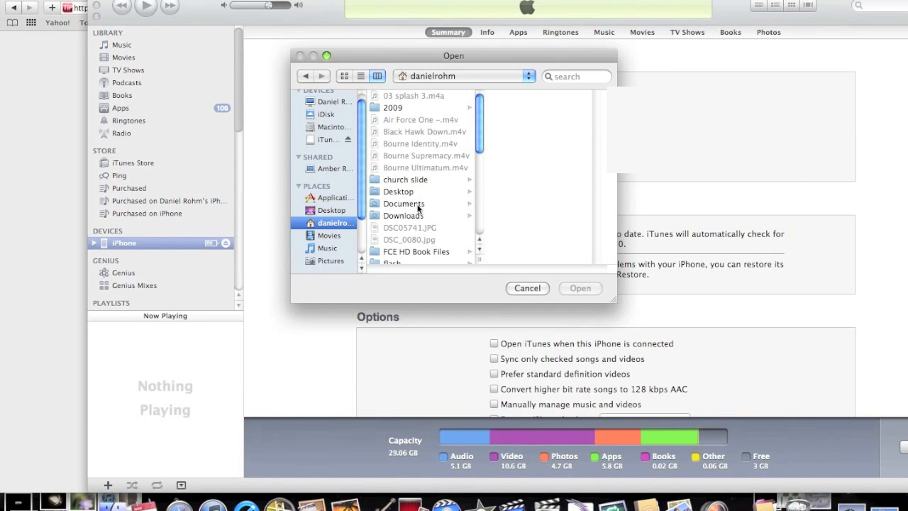
left_click(402, 215)
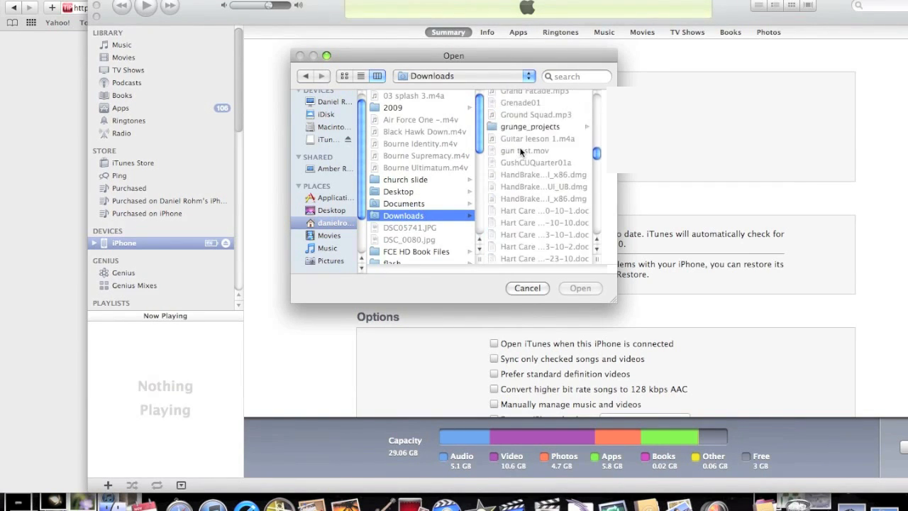
scroll("down", 3)
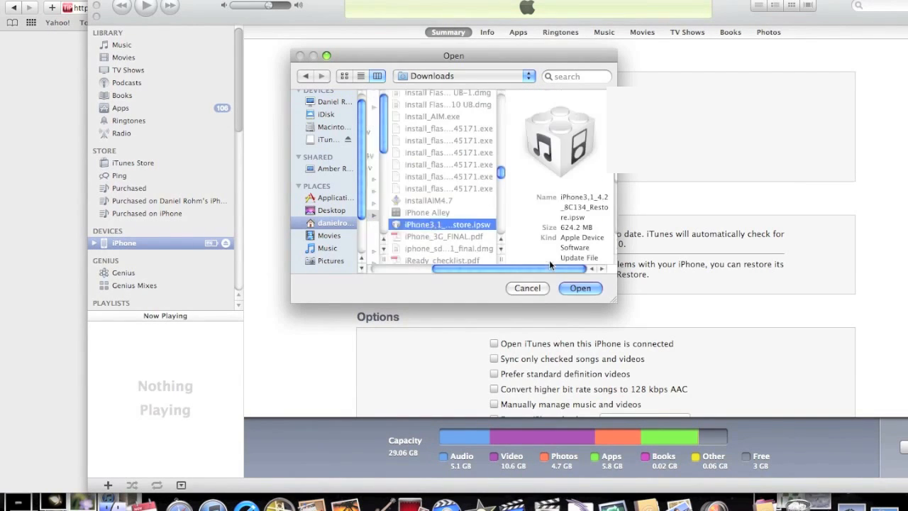
double_click(444, 224)
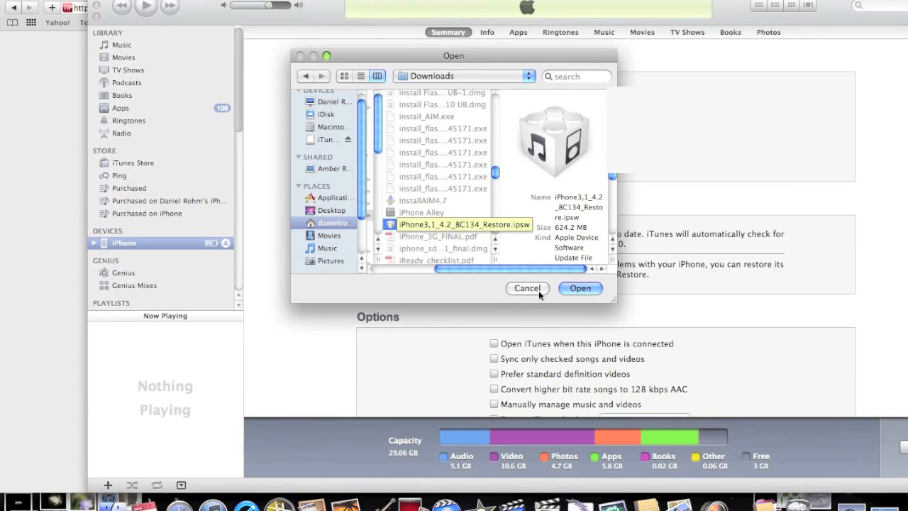
left_click(578, 286)
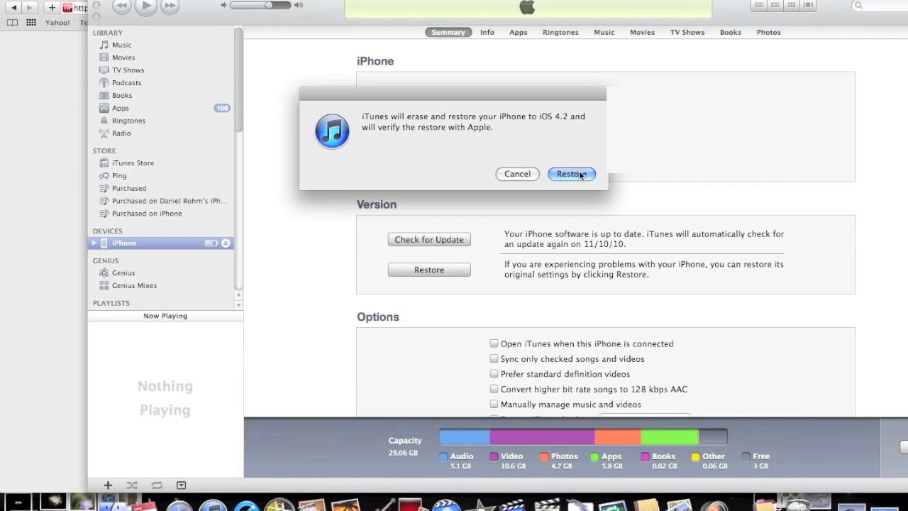
left_click(570, 173)
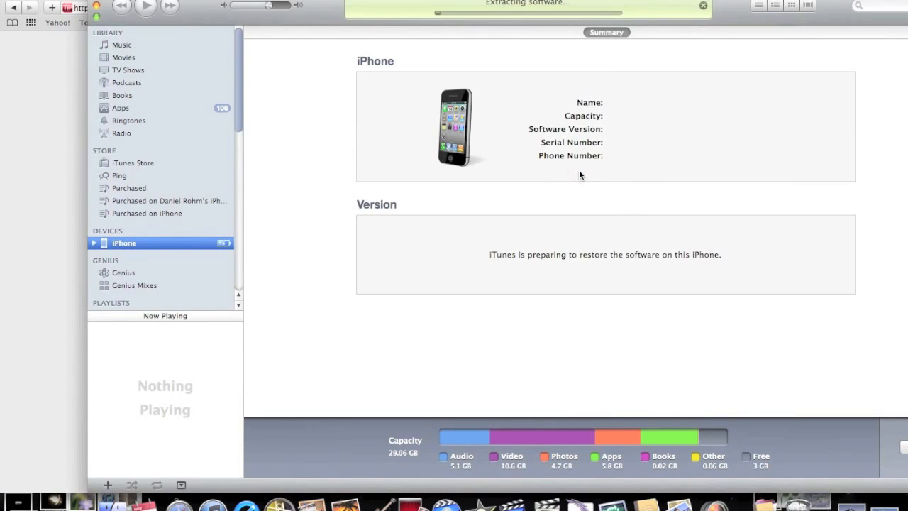